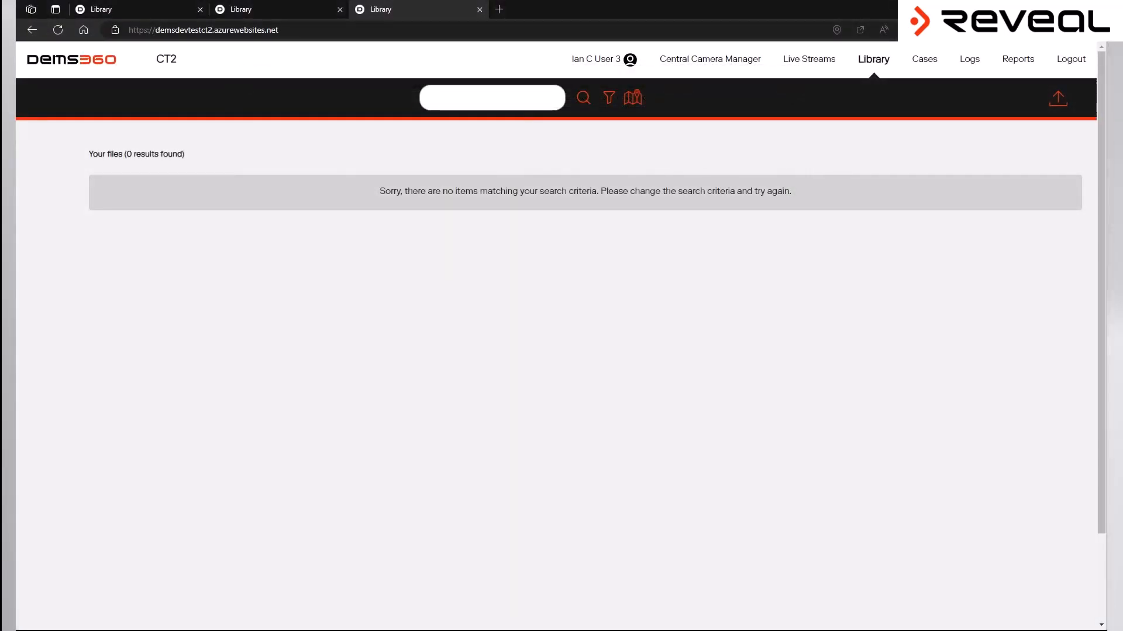
Step: Run the library search to list the 52 matching video recordings
{"action": "left_click", "coordinate": [583, 97]}
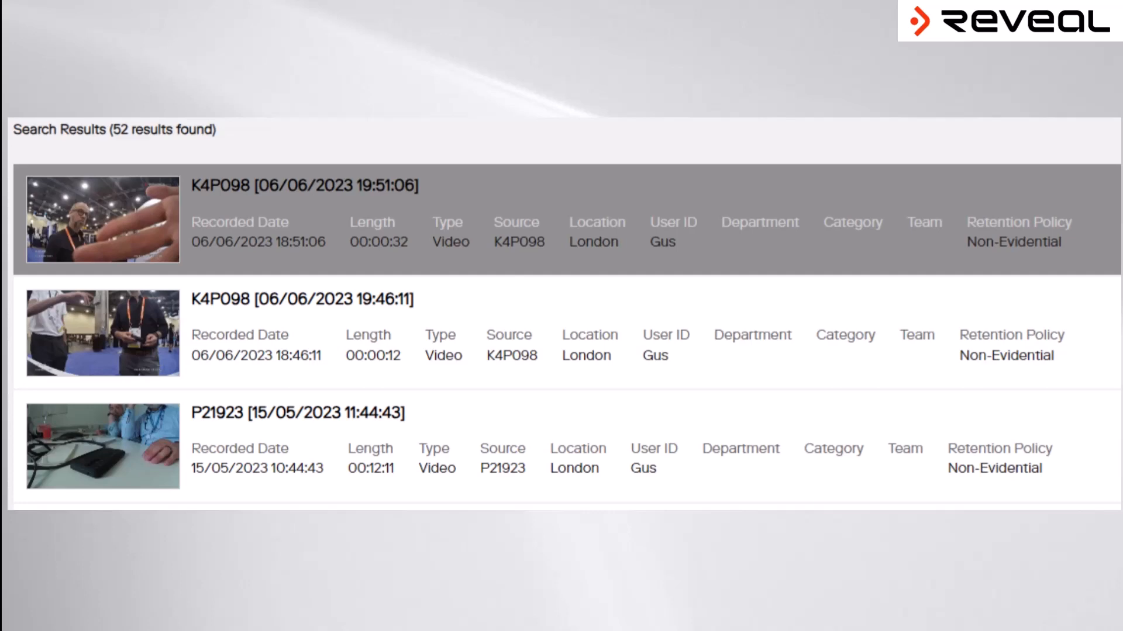
Step: Open a video result from the Search Results list in the player
{"action": "left_click", "coordinate": [103, 219]}
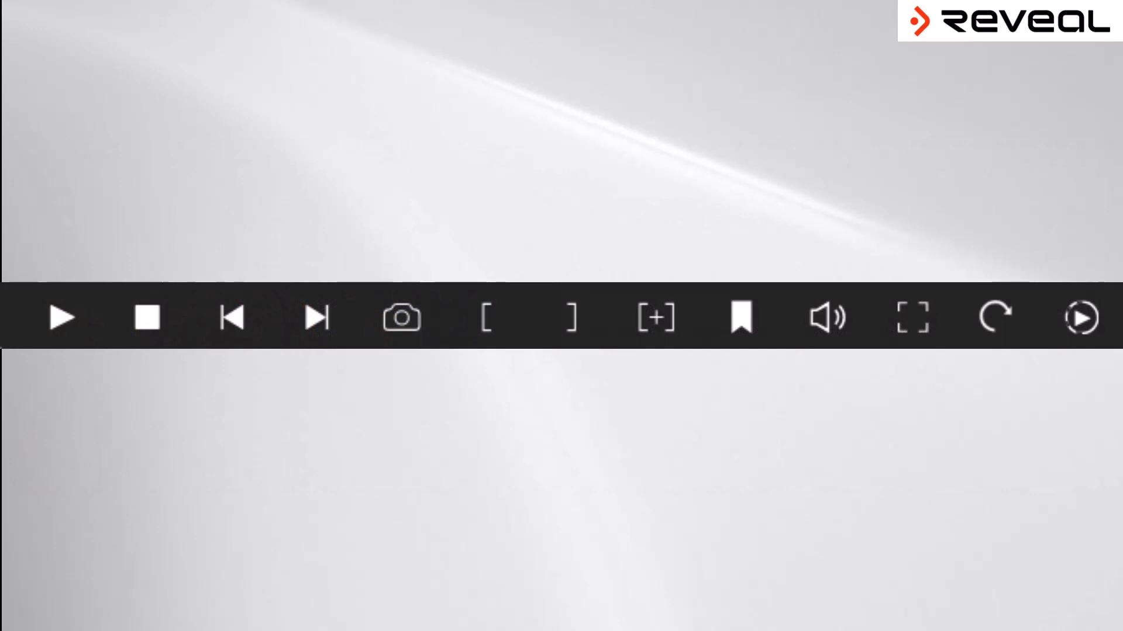
{"action": "left_click", "coordinate": [1080, 318]}
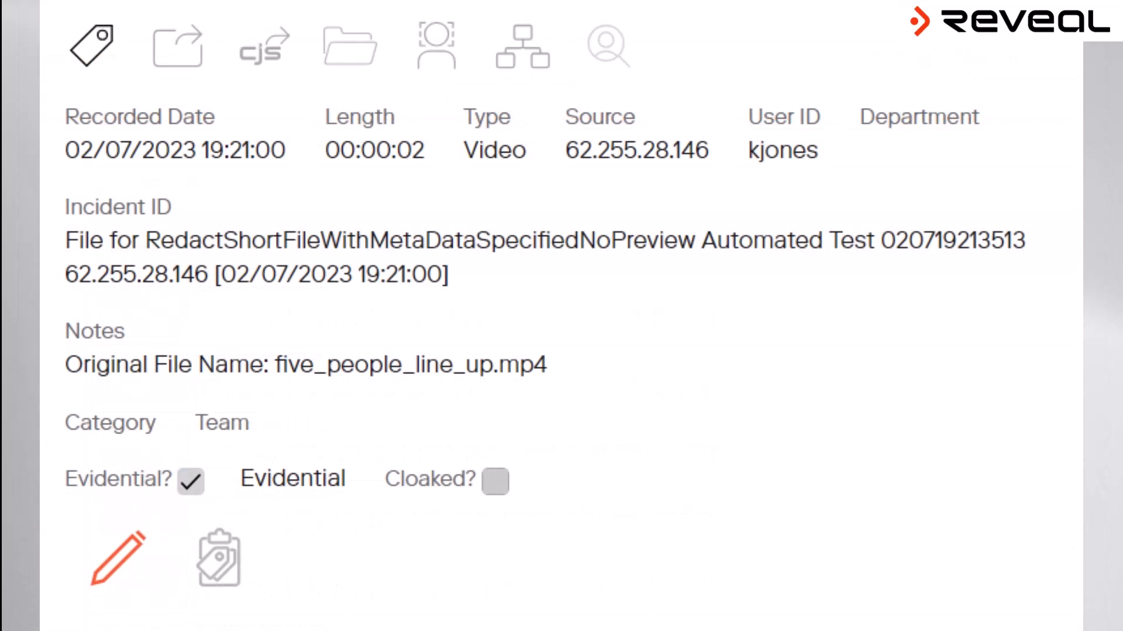
{"action": "left_click", "coordinate": [521, 45]}
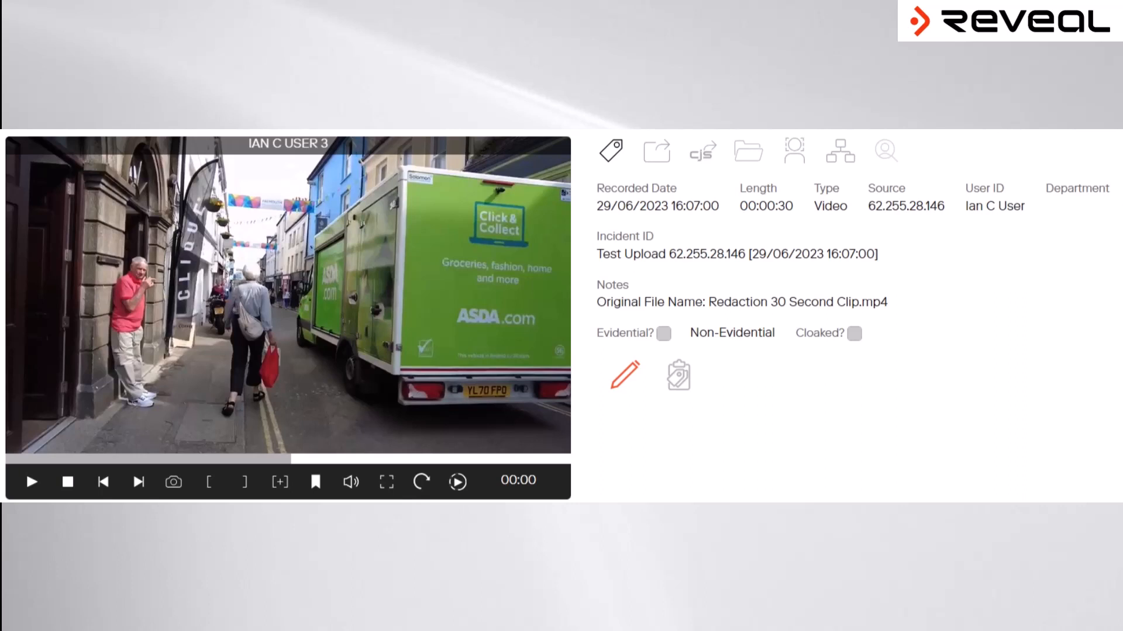
{"action": "left_click", "coordinate": [700, 152]}
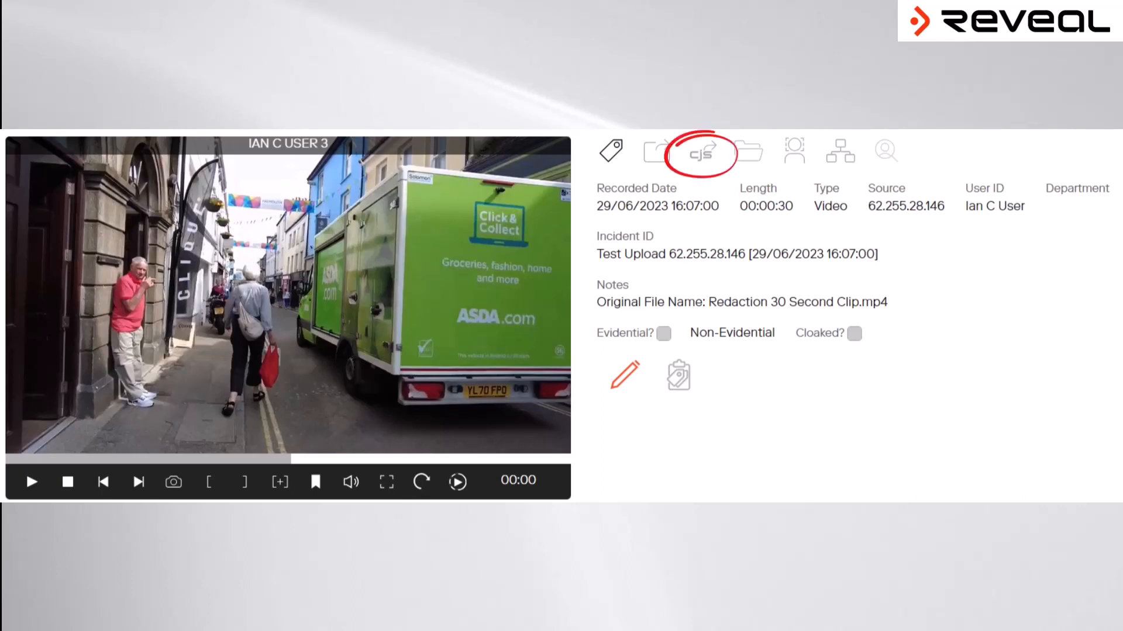
Step: Share the street clip to CJS, view the generated link, and close back to the library
{"action": "left_click", "coordinate": [698, 151]}
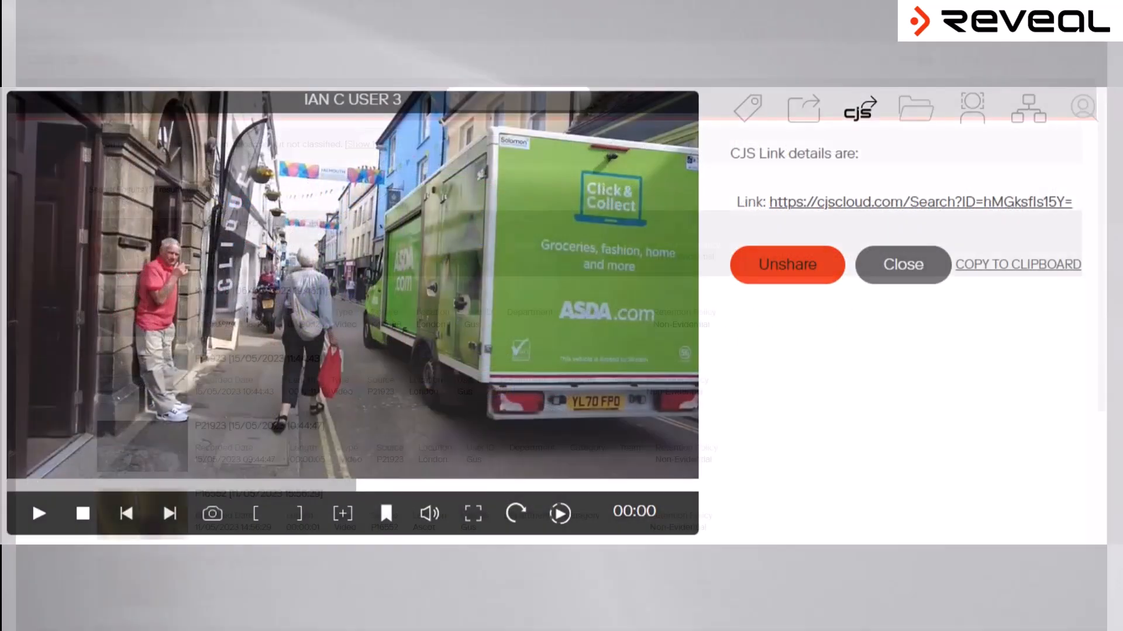
{"action": "left_click", "coordinate": [902, 264]}
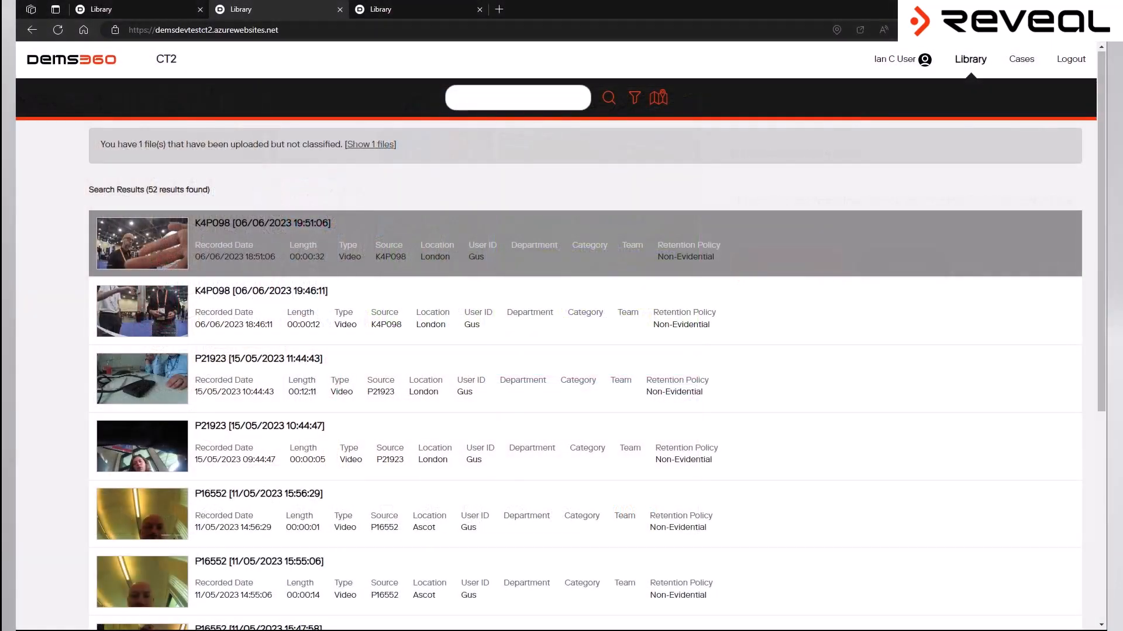